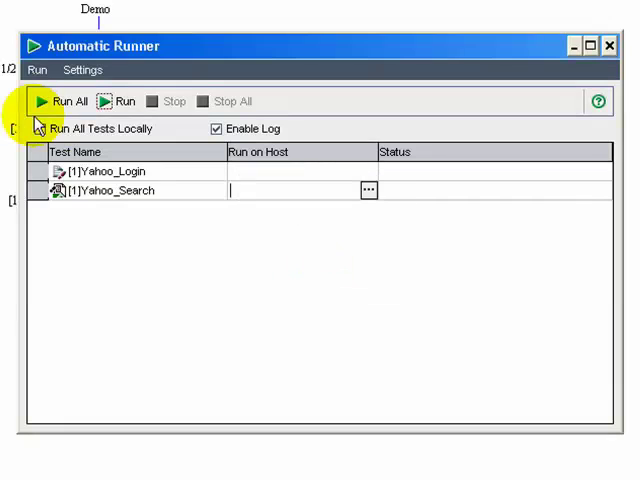
Uncheck Run All Tests Locally so Yahoo_Login and Yahoo_Search get a host machine assigned
{"action": "left_click", "coordinate": [40, 128]}
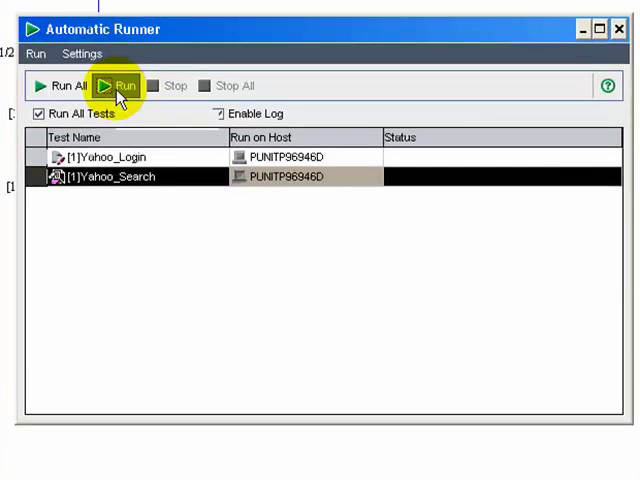
Launch the Yahoo_Search test run, bringing up the Yahoo_test script in QuickTest Professional
{"action": "left_click", "coordinate": [118, 86]}
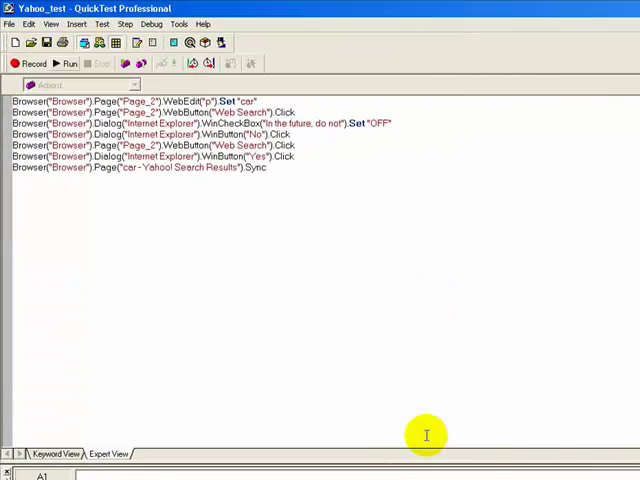
Let the Yahoo_test script replay in Internet Explorer, opening Yahoo and searching for 'car'
{"action": "left_click", "coordinate": [68, 64]}
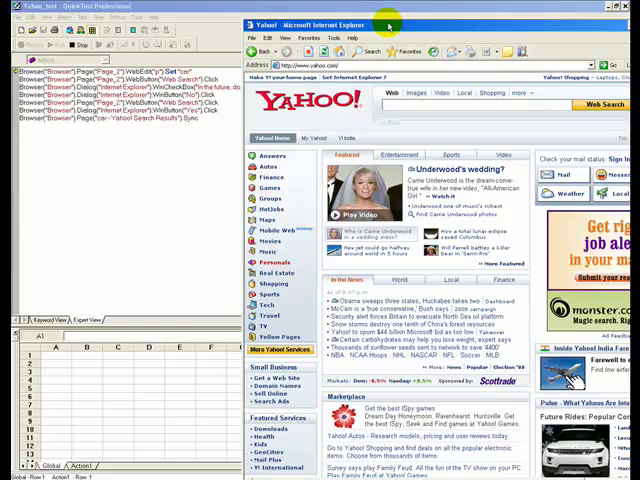
{"action": "type", "text": "car"}
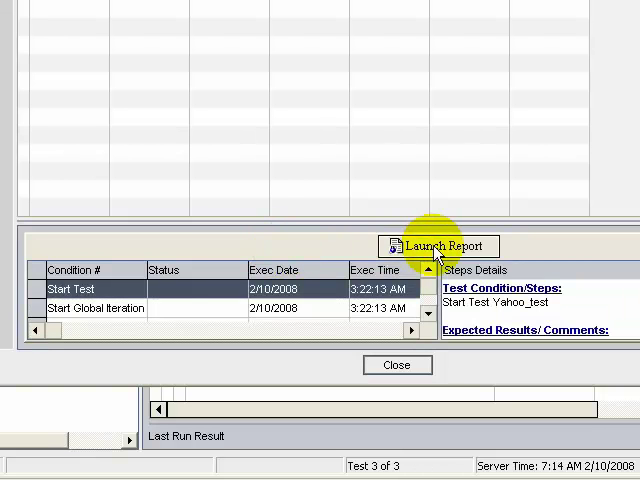
Launch the detailed QuickTest Test Results report for the Yahoo_test run from Last Run Result
{"action": "left_click", "coordinate": [436, 246]}
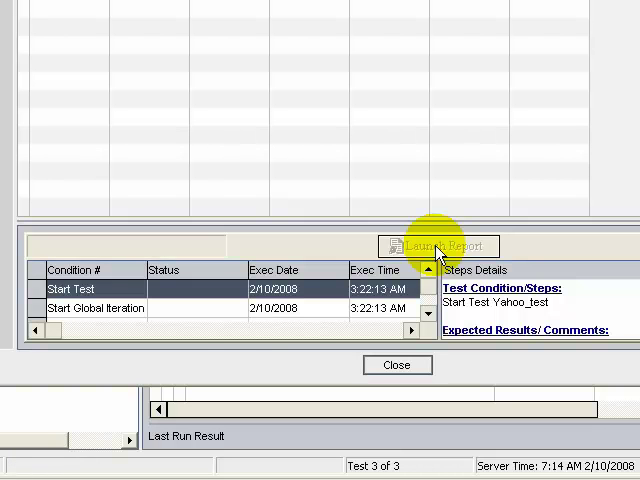
{"action": "left_click", "coordinate": [438, 244]}
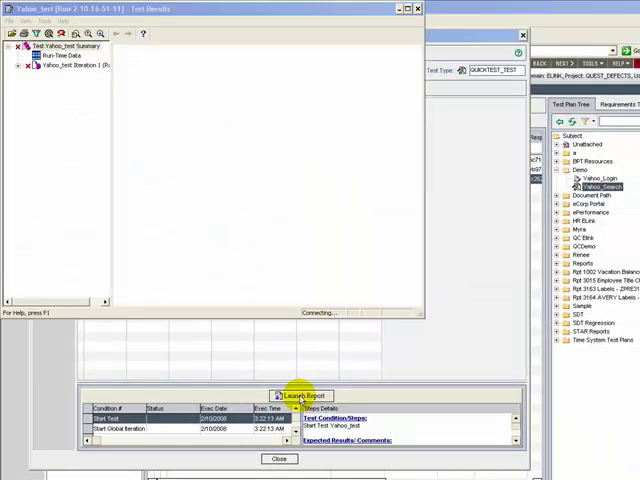